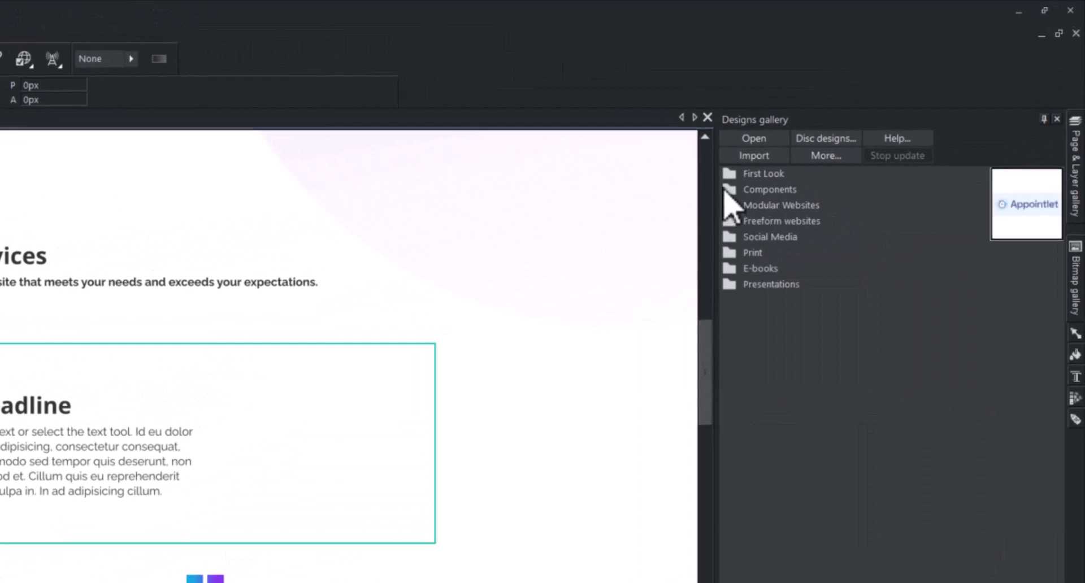
Show the Print & Web Components designs under Components in the Designs gallery.
left_click(768, 189)
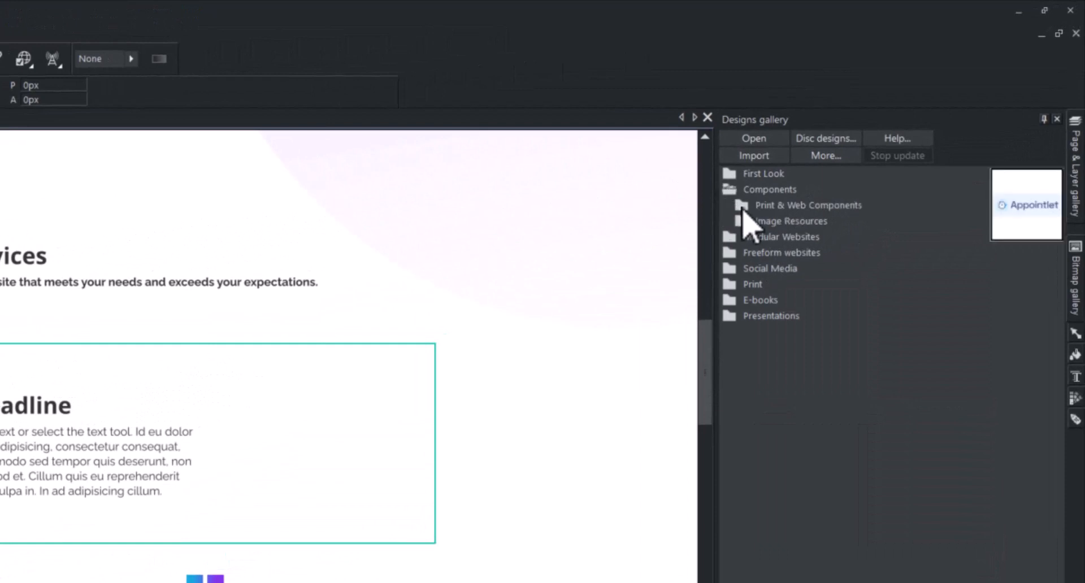
left_click(741, 204)
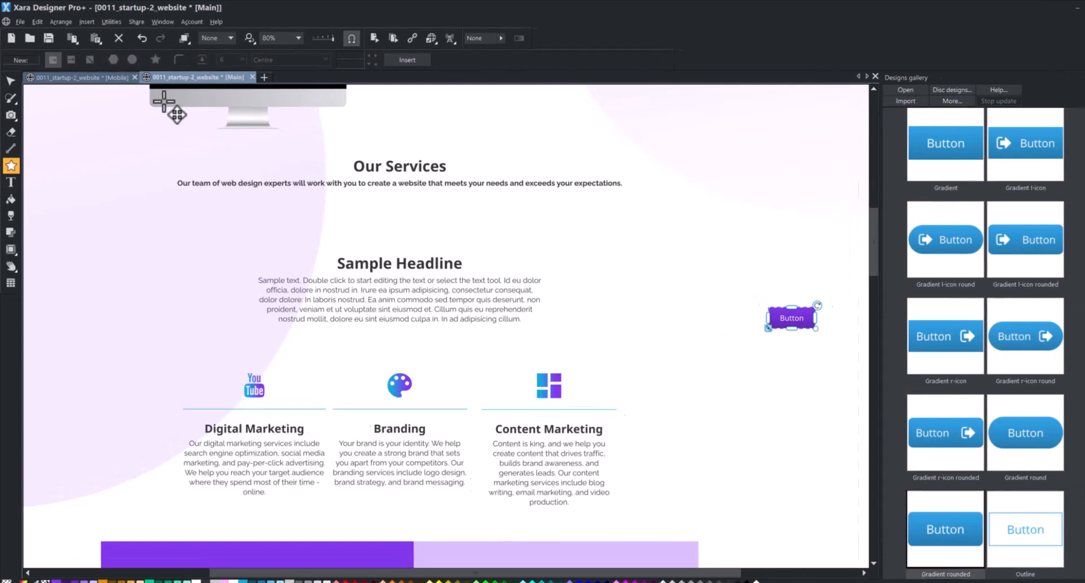
Cut the purple Button and paste it into the Sample Headline text after the paragraph.
left_click(38, 21)
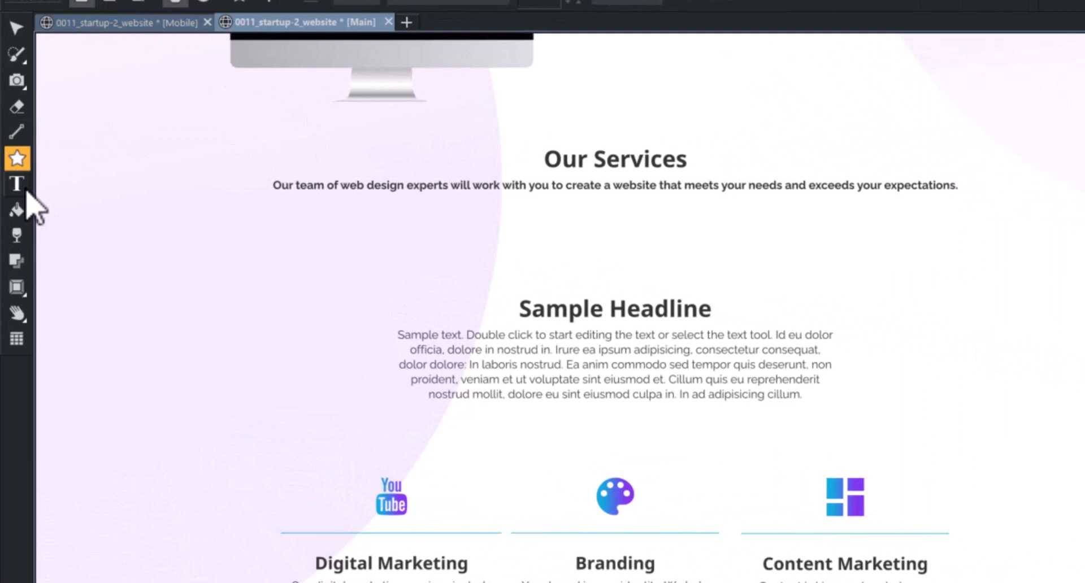
left_click(17, 184)
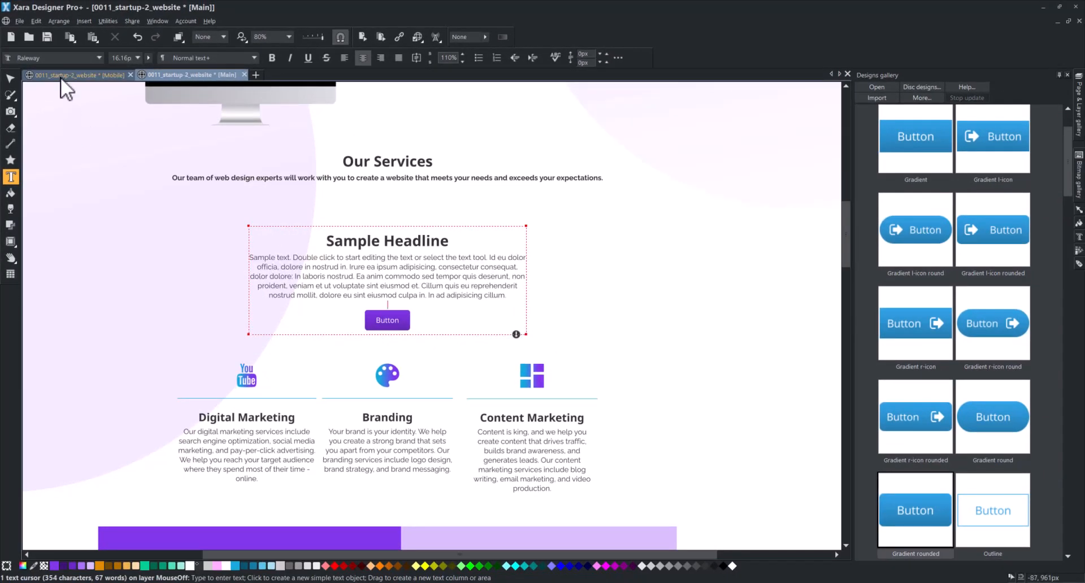
left_click(76, 74)
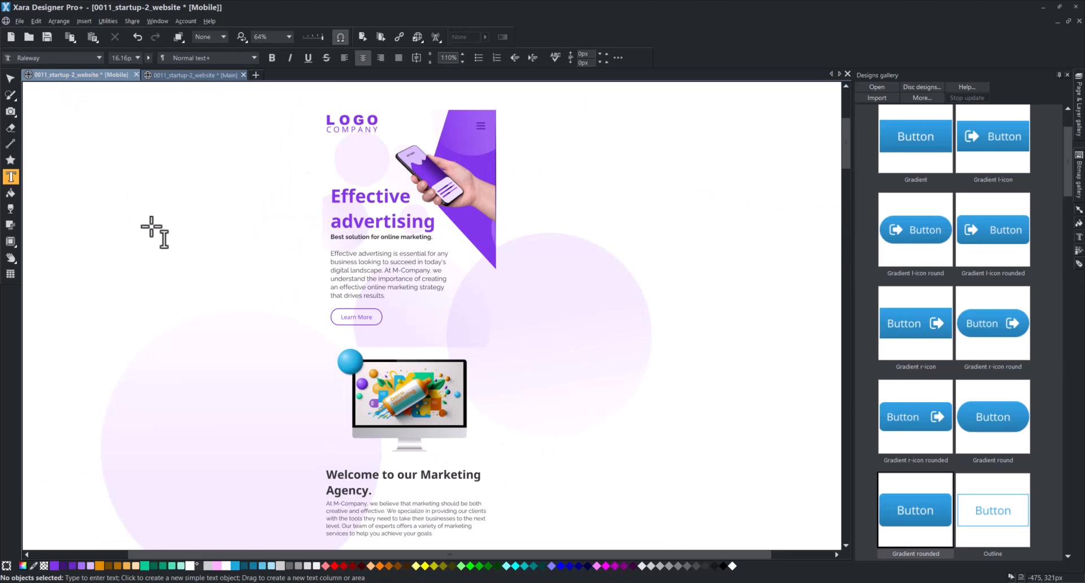
scroll("down", 3)
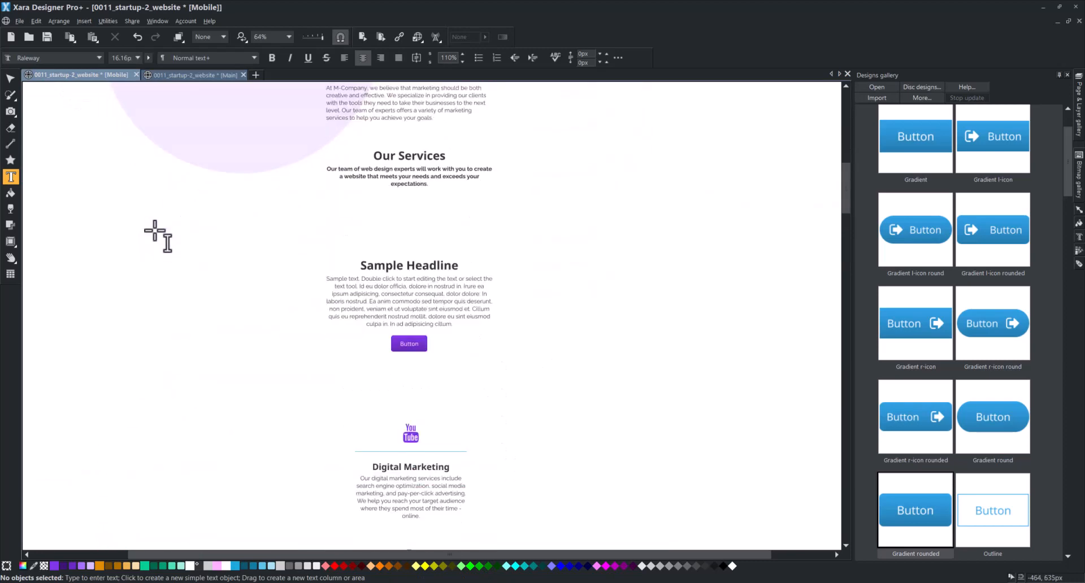
left_click(192, 74)
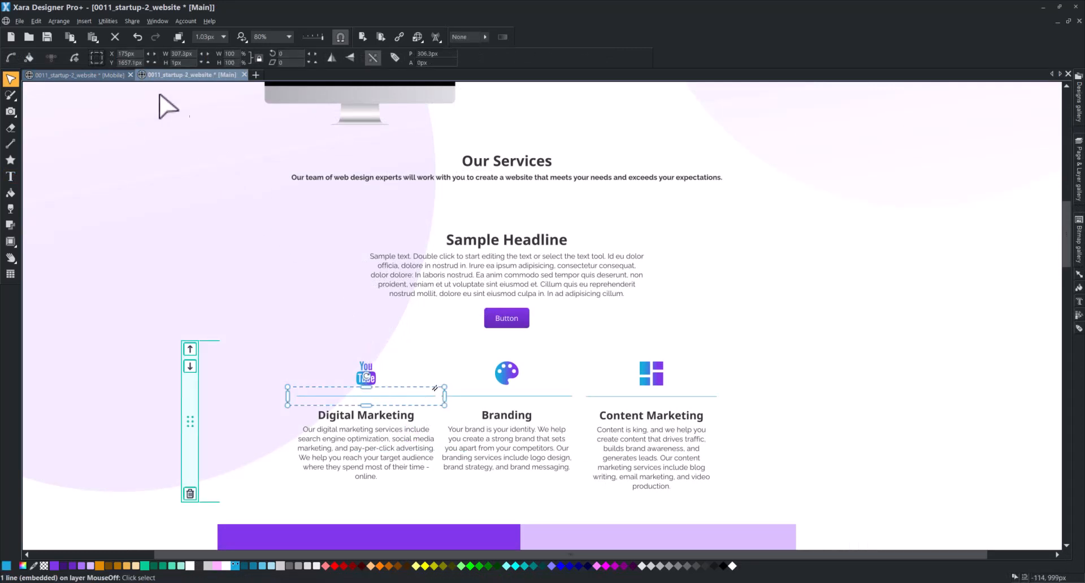
Copy the divider line and paste it into the Sample Headline text after the headline.
left_click(35, 21)
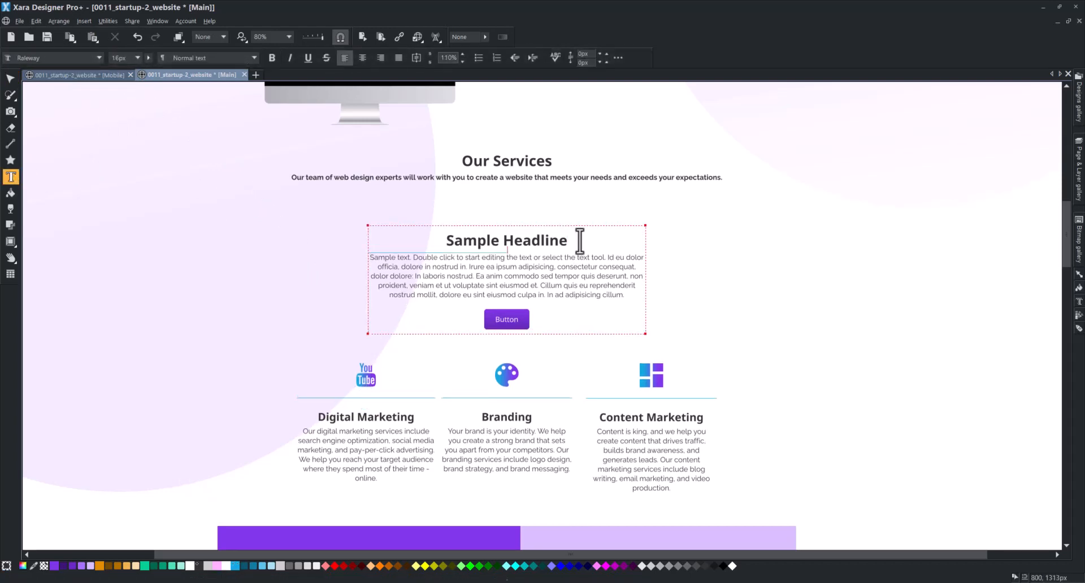
left_click(10, 79)
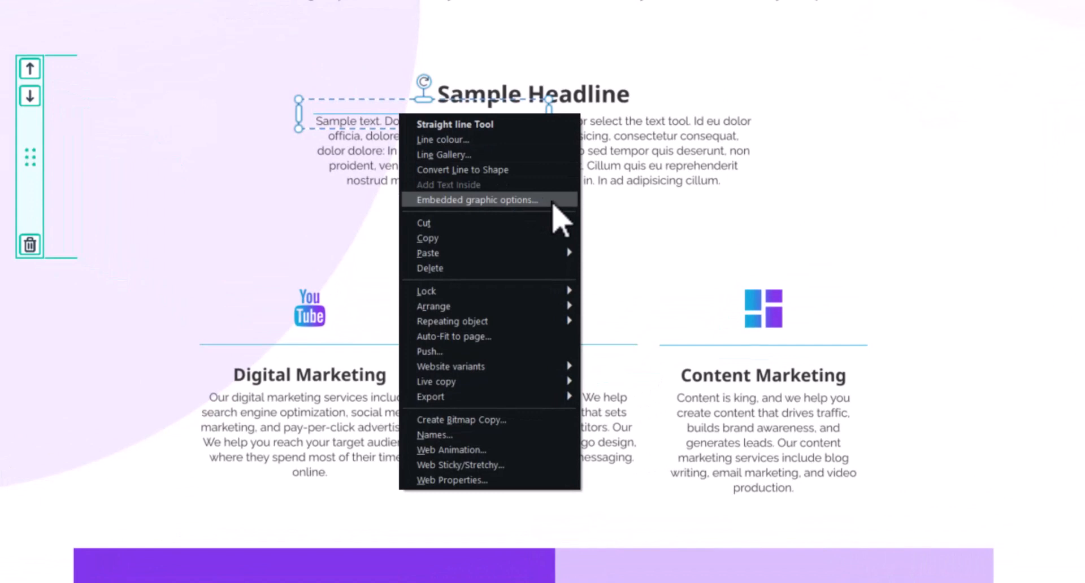
Set the embedded divider to resize with column width, inline with text, margins 20.
left_click(475, 200)
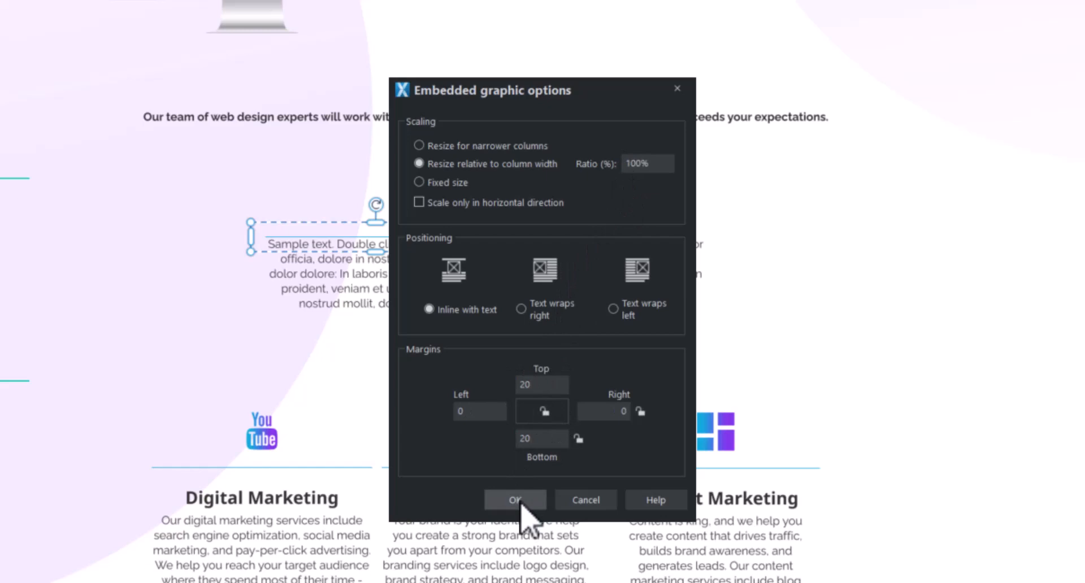
left_click(515, 500)
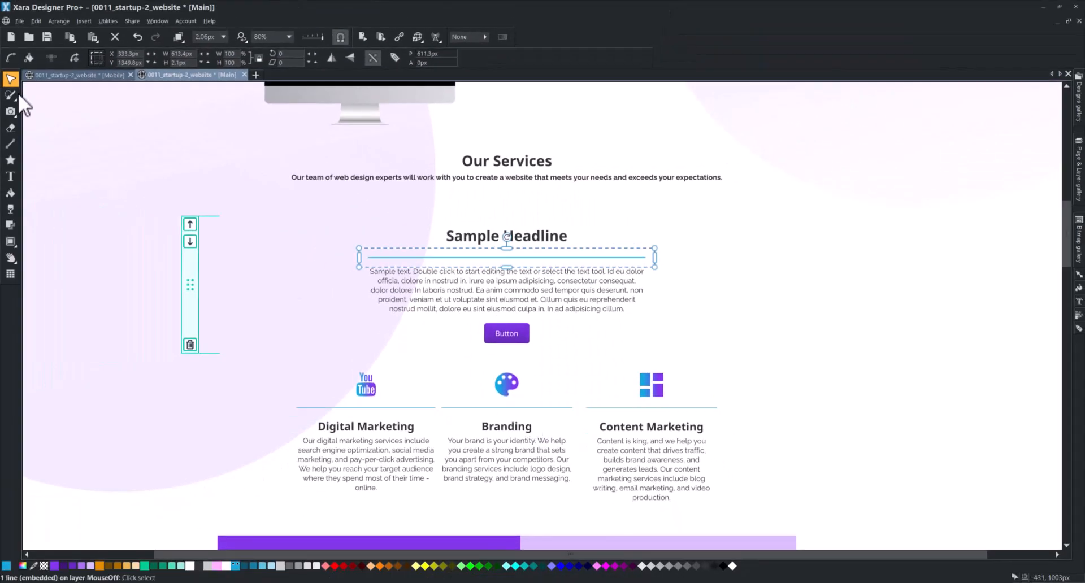
scroll("down", 3)
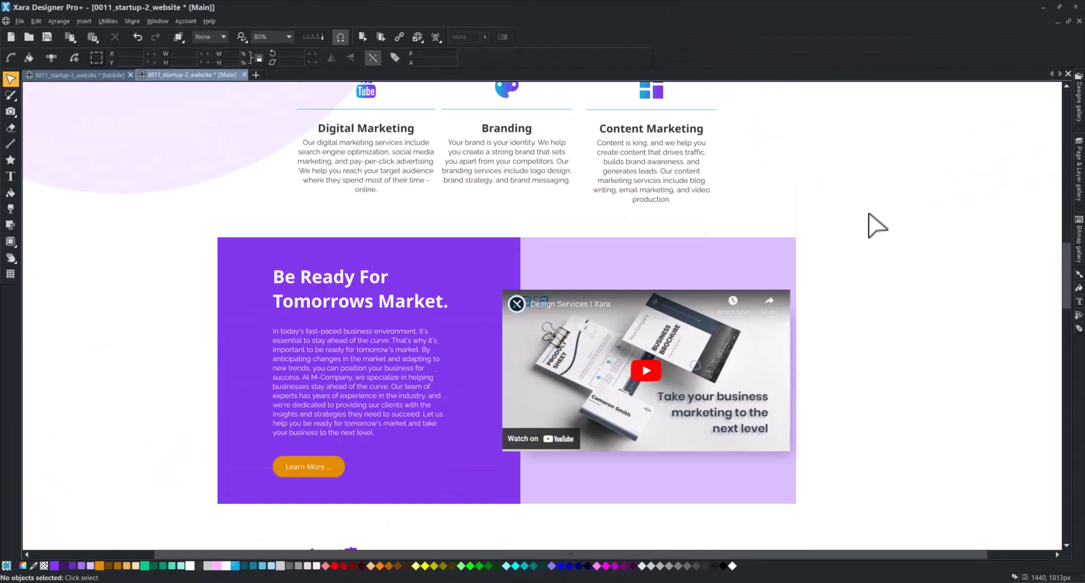
scroll("down", 3)
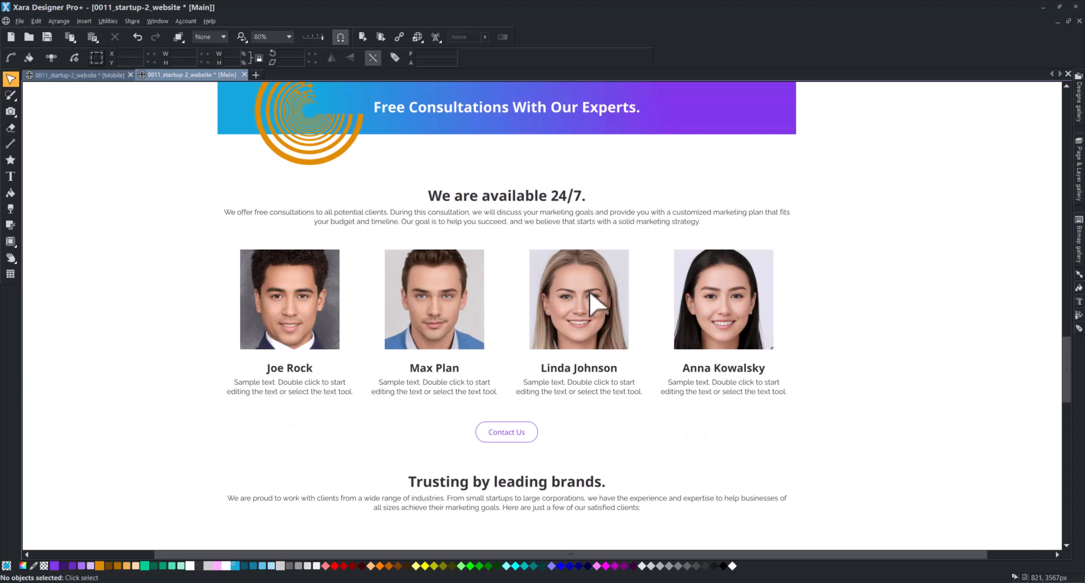